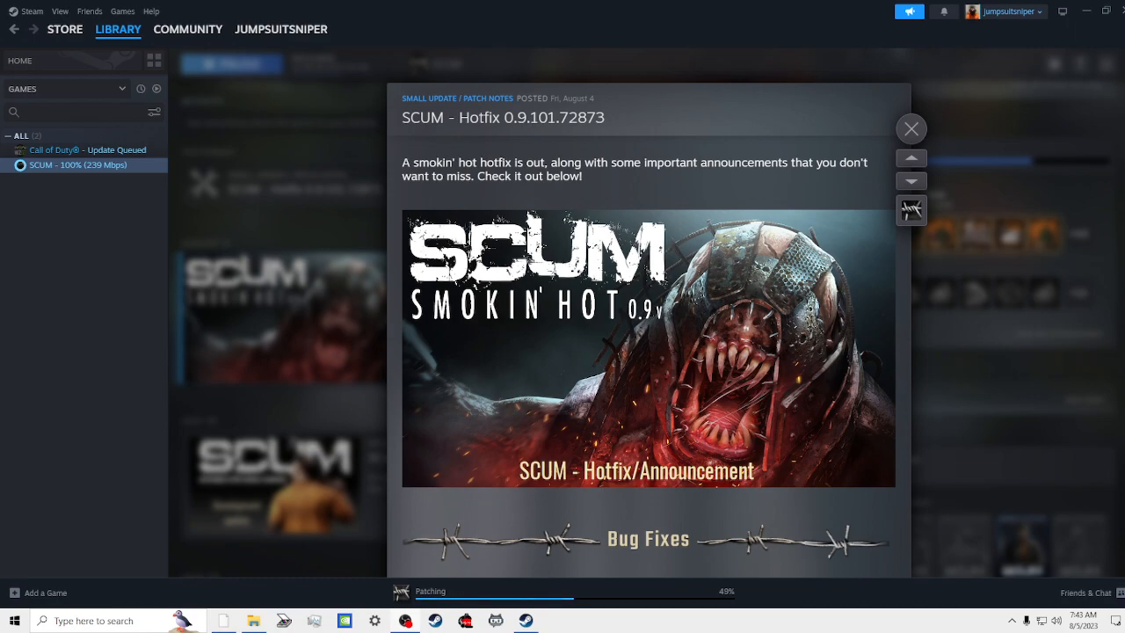
{"action": "scroll", "scroll_direction": "down", "scroll_amount": 3}
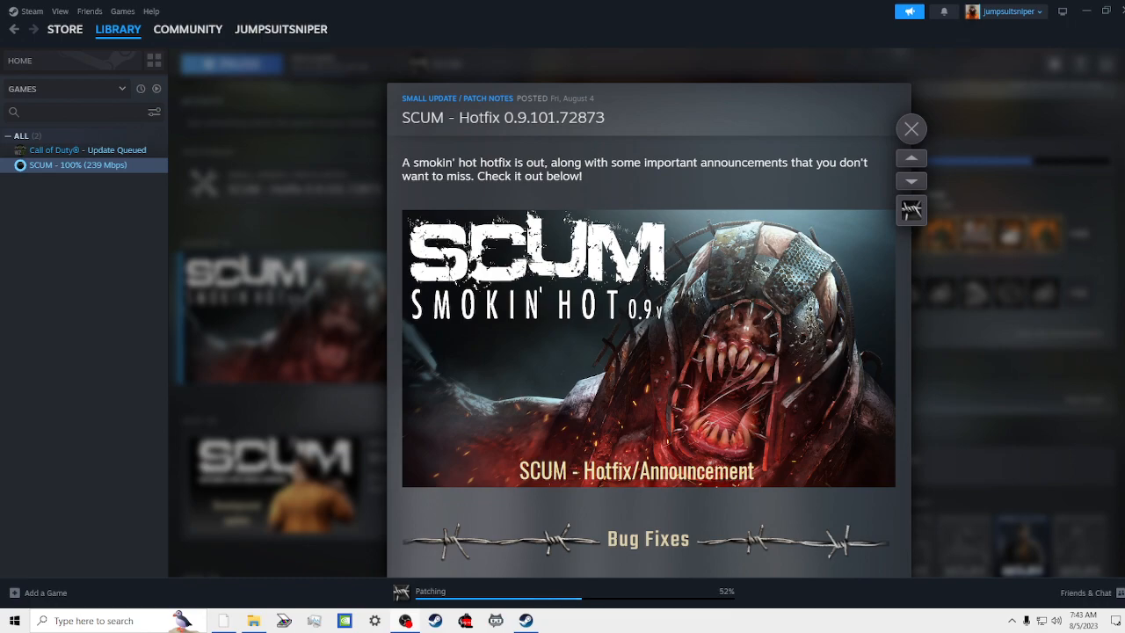
{"action": "scroll", "scroll_direction": "down", "scroll_amount": 3}
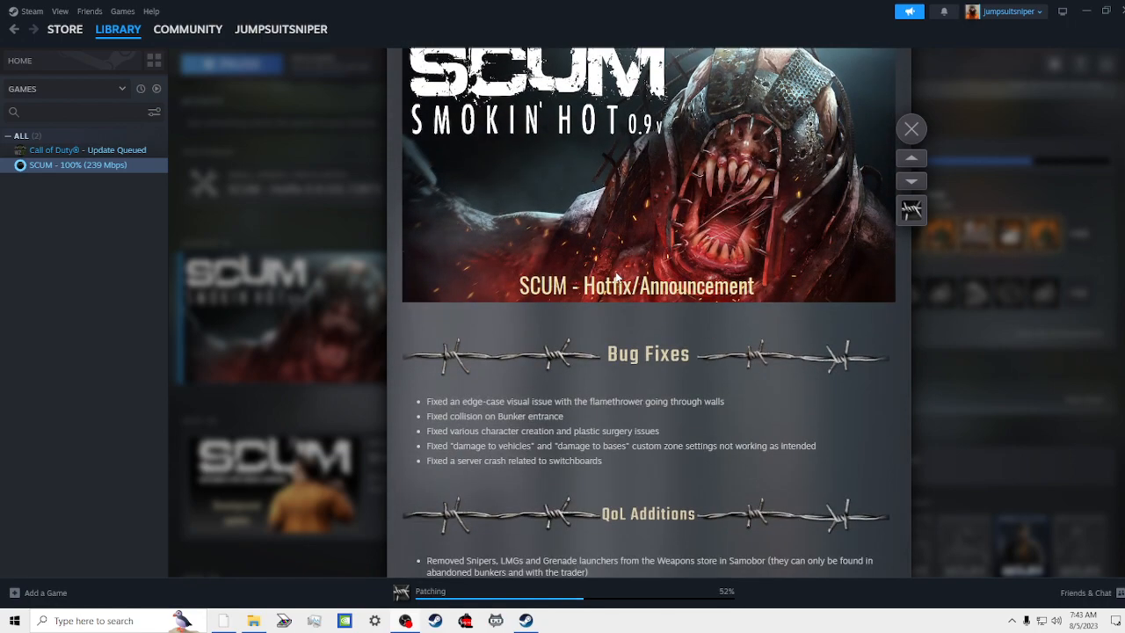
{"action": "scroll", "scroll_direction": "down", "scroll_amount": 3}
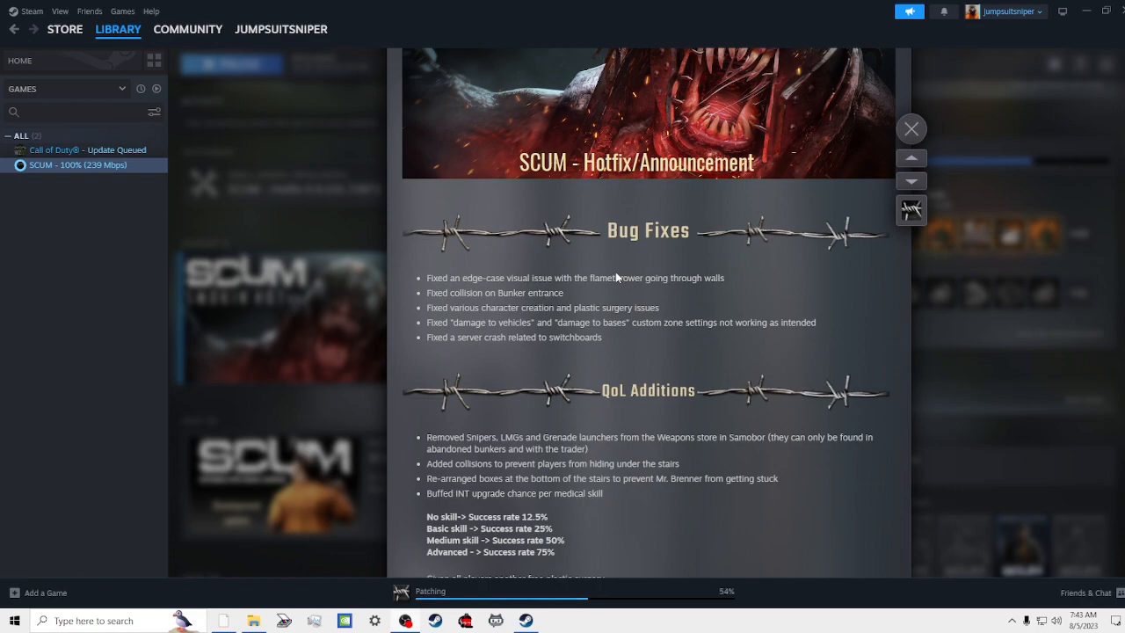
{"action": "mouse_move", "coordinate": [760, 268]}
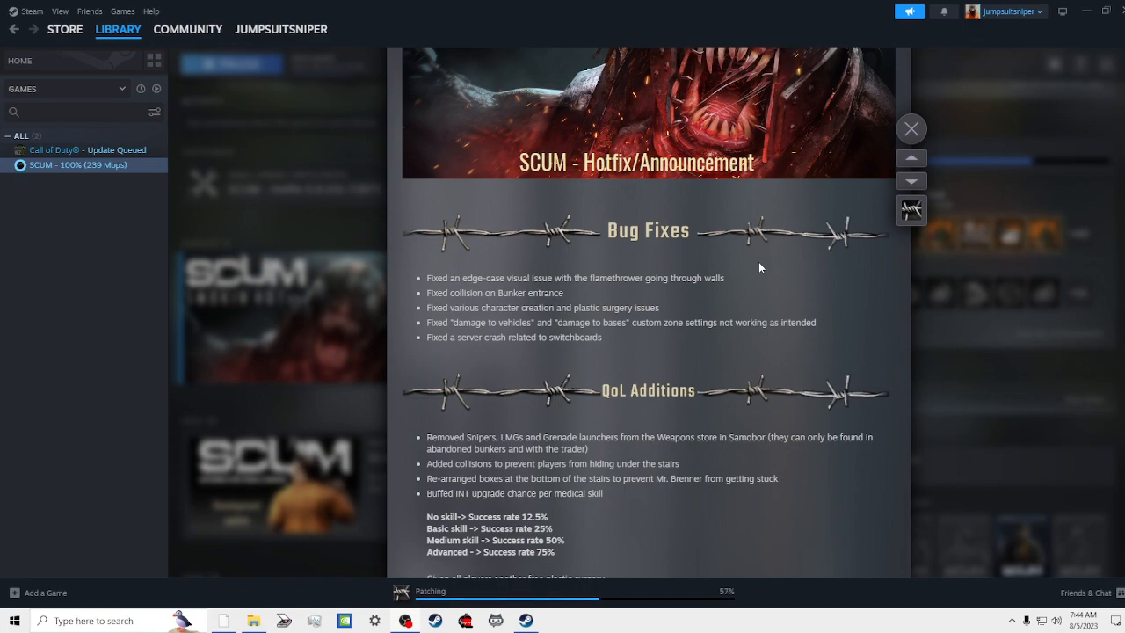
{"action": "scroll", "scroll_direction": "down", "scroll_amount": 3}
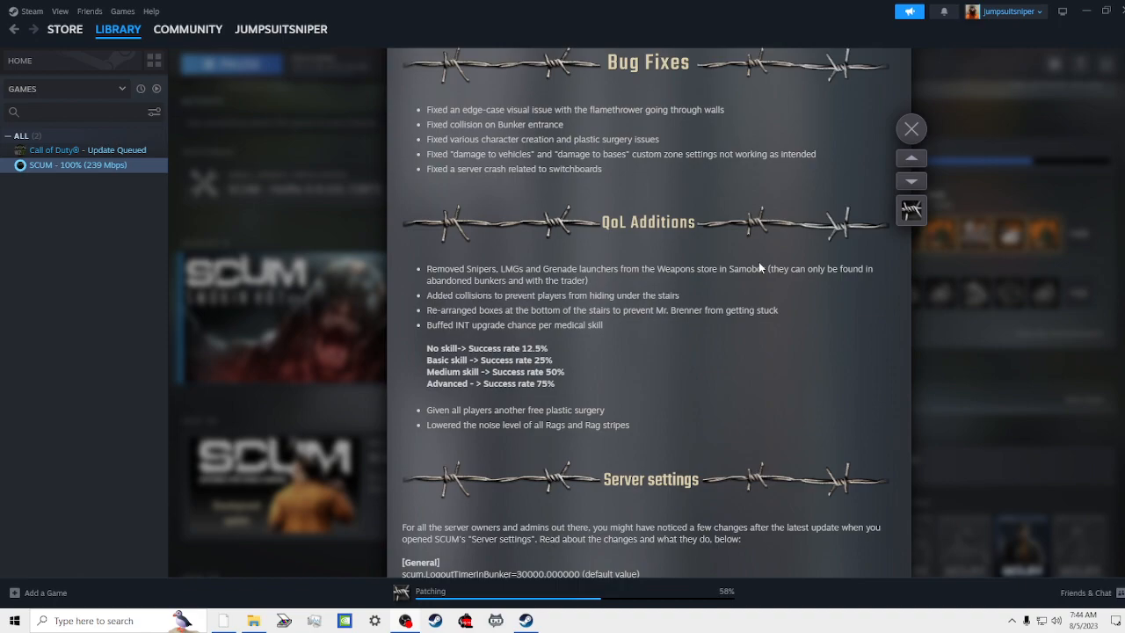
{"action": "scroll", "scroll_direction": "down", "scroll_amount": 3}
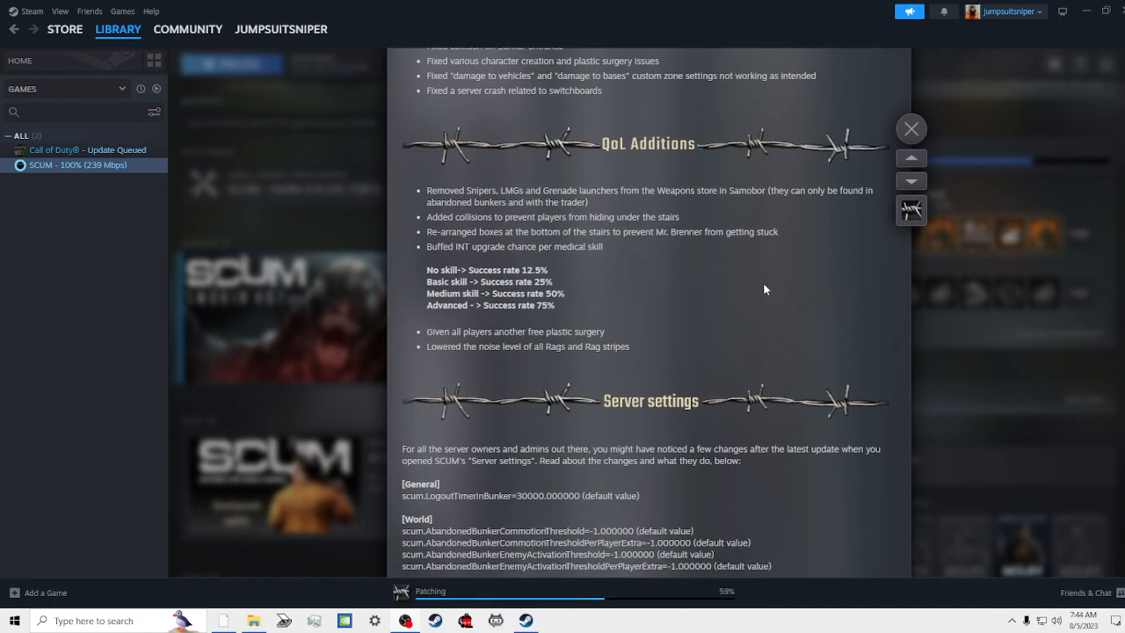
{"action": "mouse_move", "coordinate": [763, 282]}
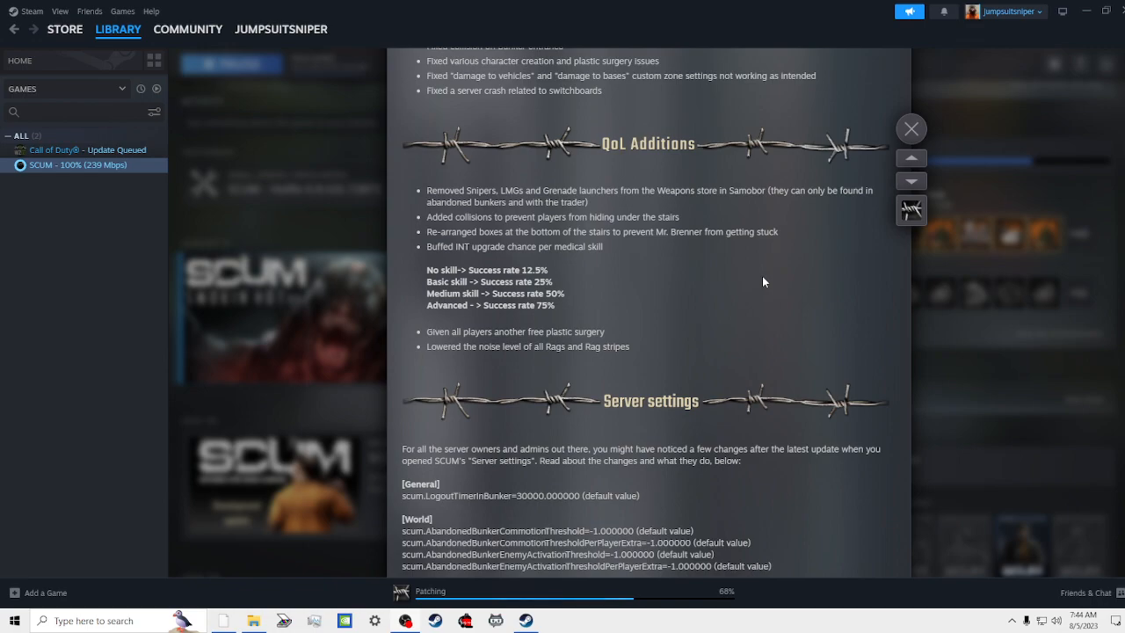
{"action": "scroll", "scroll_direction": "down", "scroll_amount": 3}
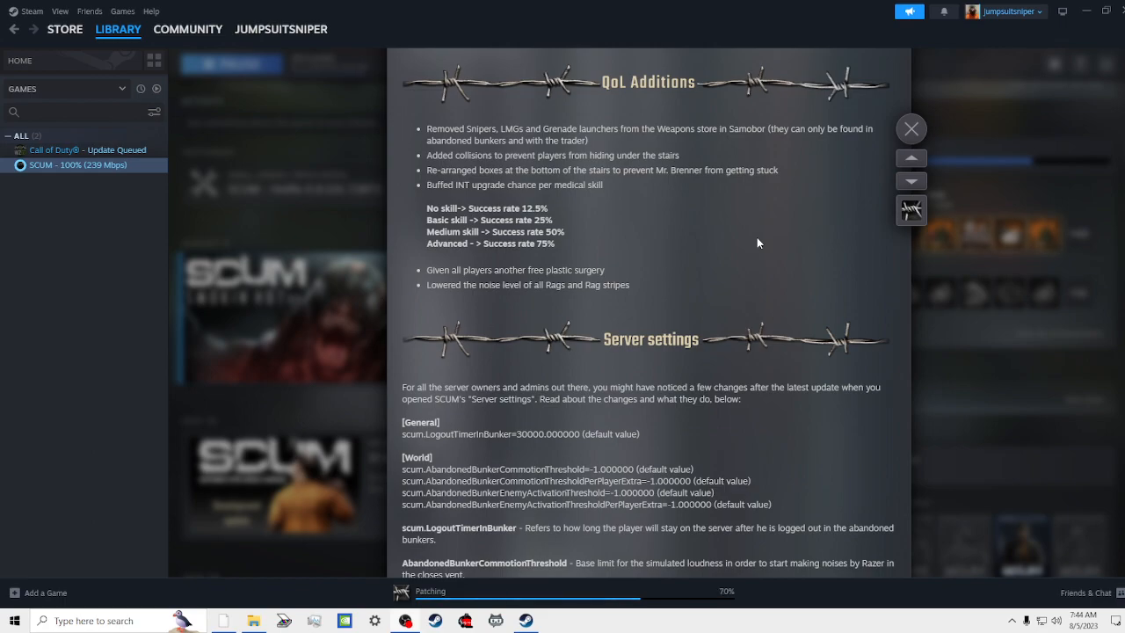
{"action": "scroll", "scroll_direction": "down", "scroll_amount": 3}
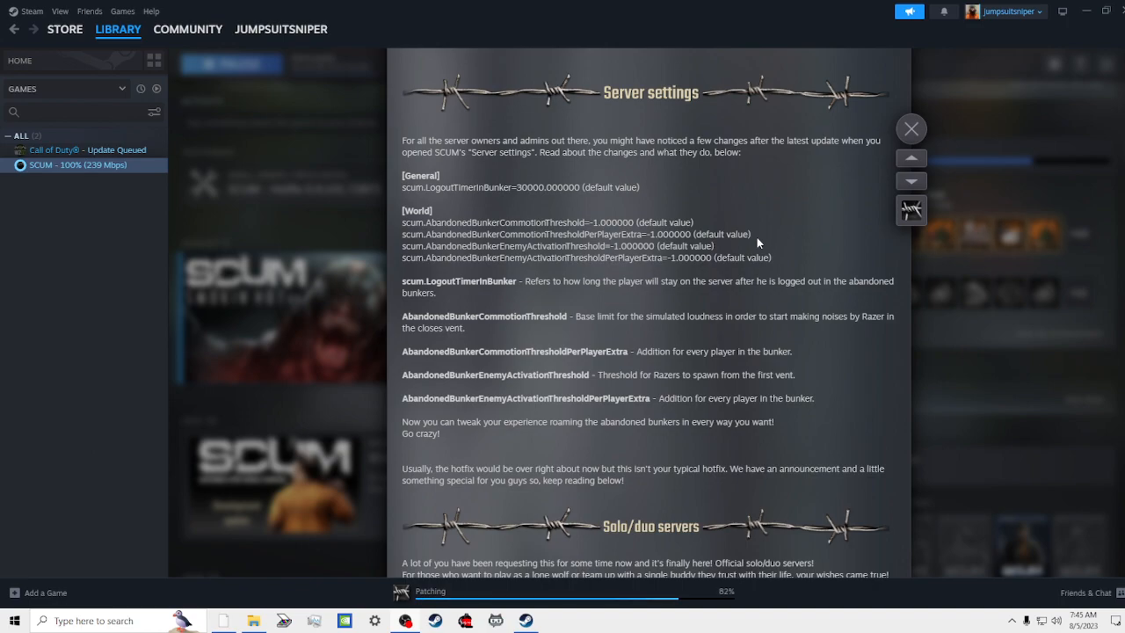
{"action": "scroll", "scroll_direction": "down", "scroll_amount": 3}
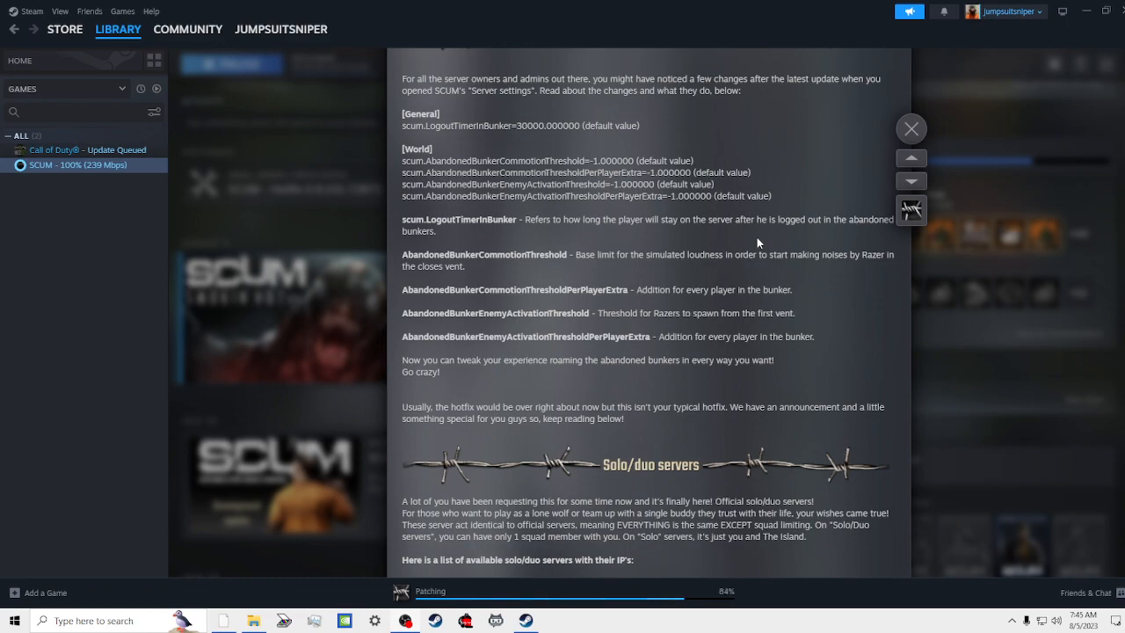
{"action": "scroll", "scroll_direction": "down", "scroll_amount": 3}
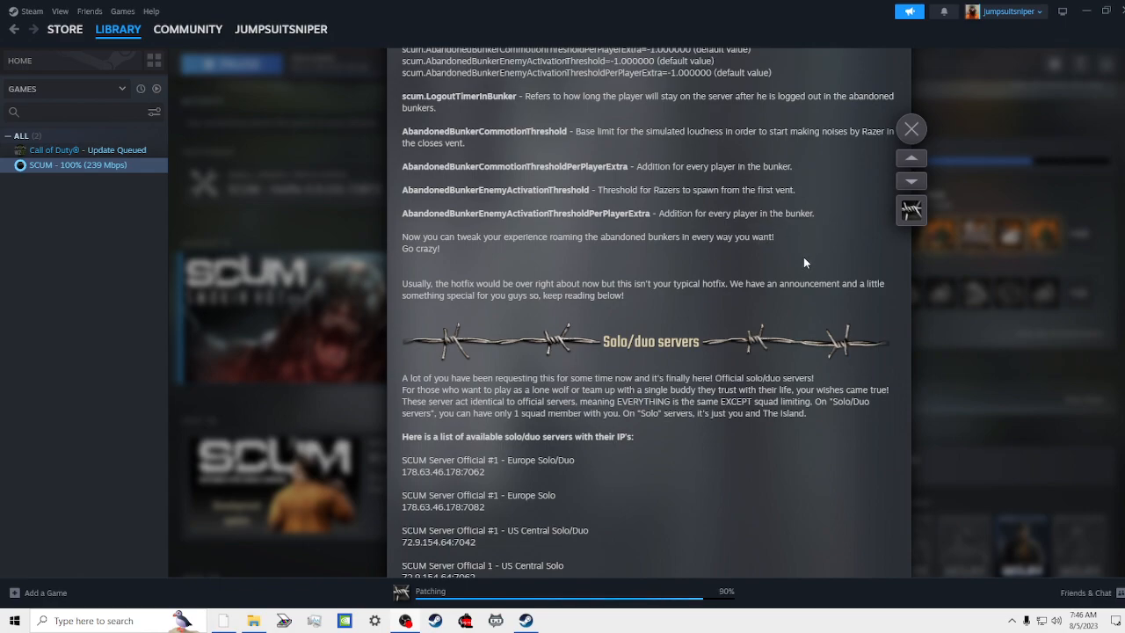
{"action": "mouse_move", "coordinate": [769, 280]}
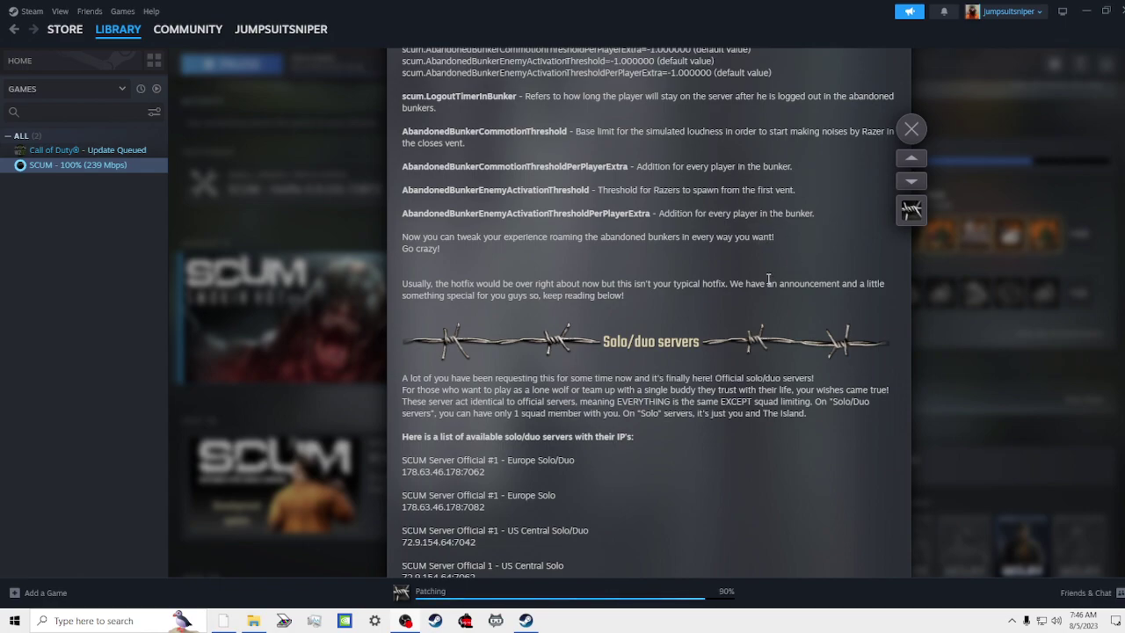
{"action": "scroll", "scroll_direction": "down", "scroll_amount": 3}
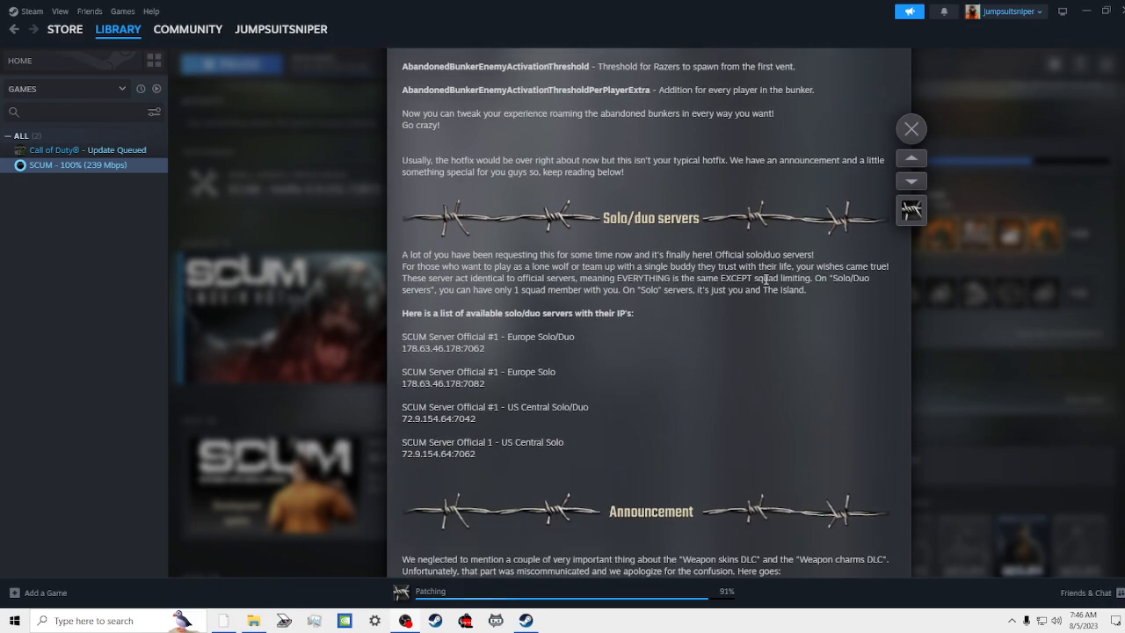
{"action": "mouse_move", "coordinate": [733, 307]}
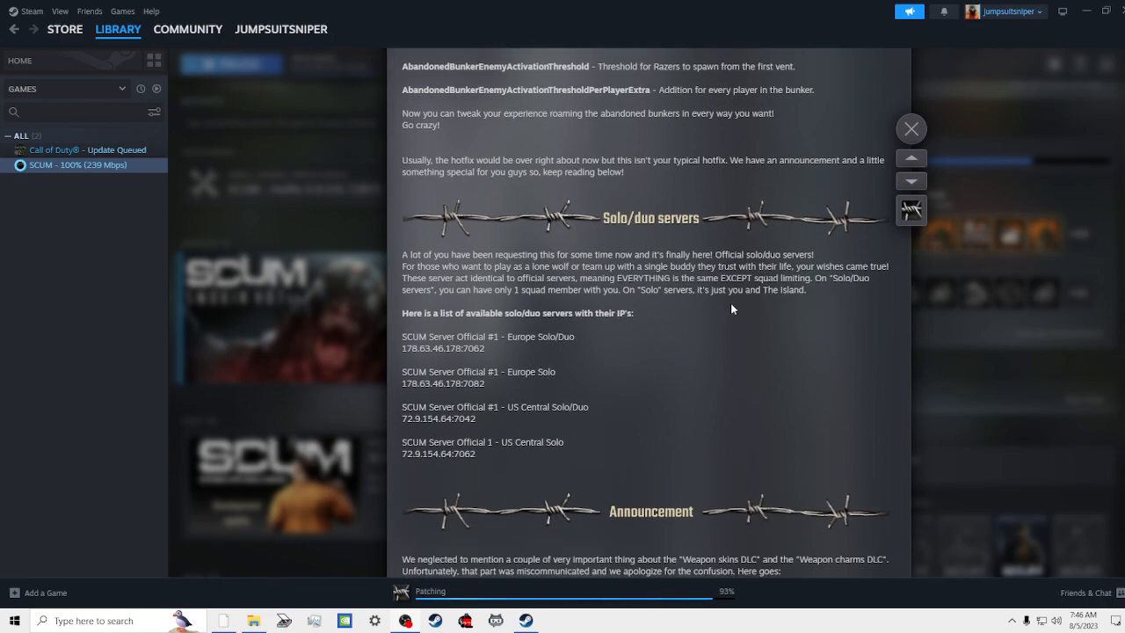
{"action": "mouse_move", "coordinate": [736, 308]}
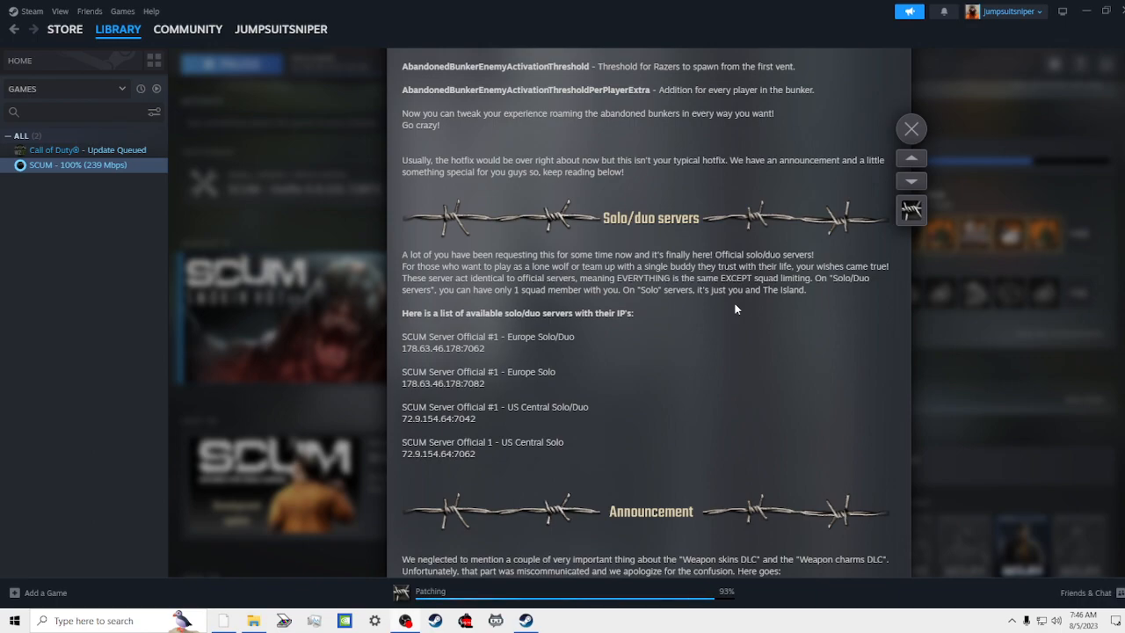
{"action": "scroll", "scroll_direction": "down", "scroll_amount": 3}
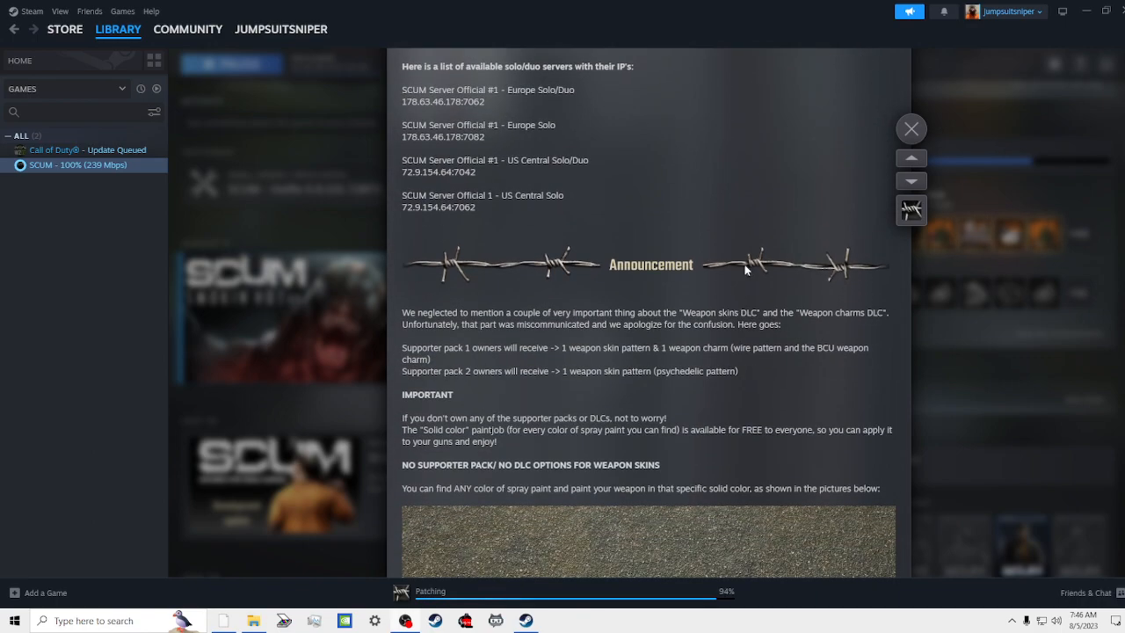
{"action": "mouse_move", "coordinate": [739, 211]}
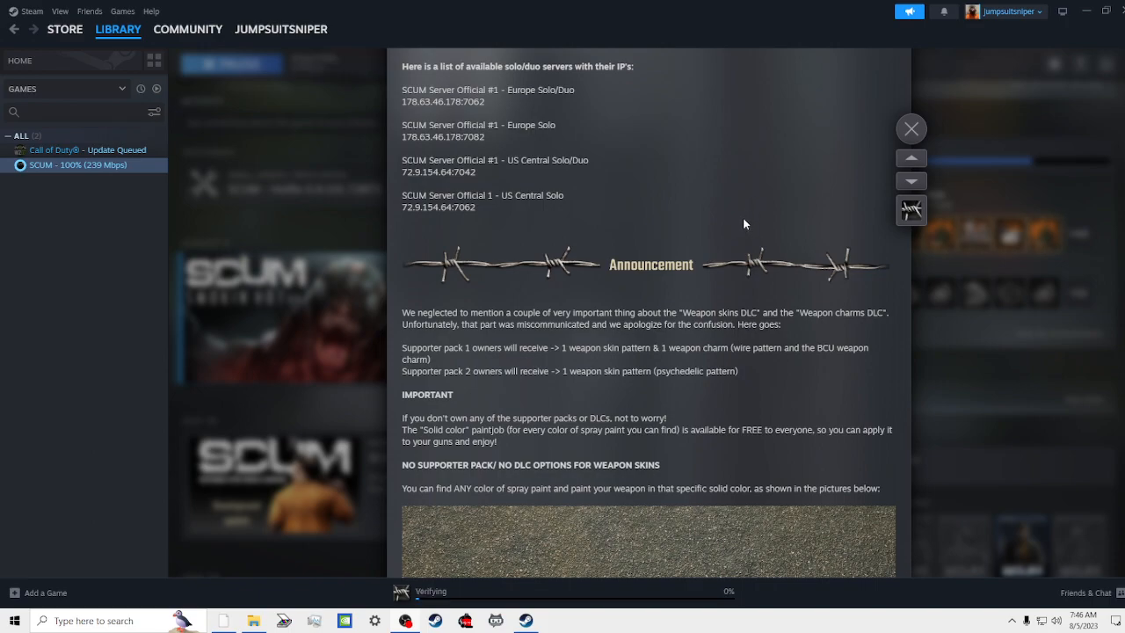
{"action": "scroll", "scroll_direction": "down", "scroll_amount": 3}
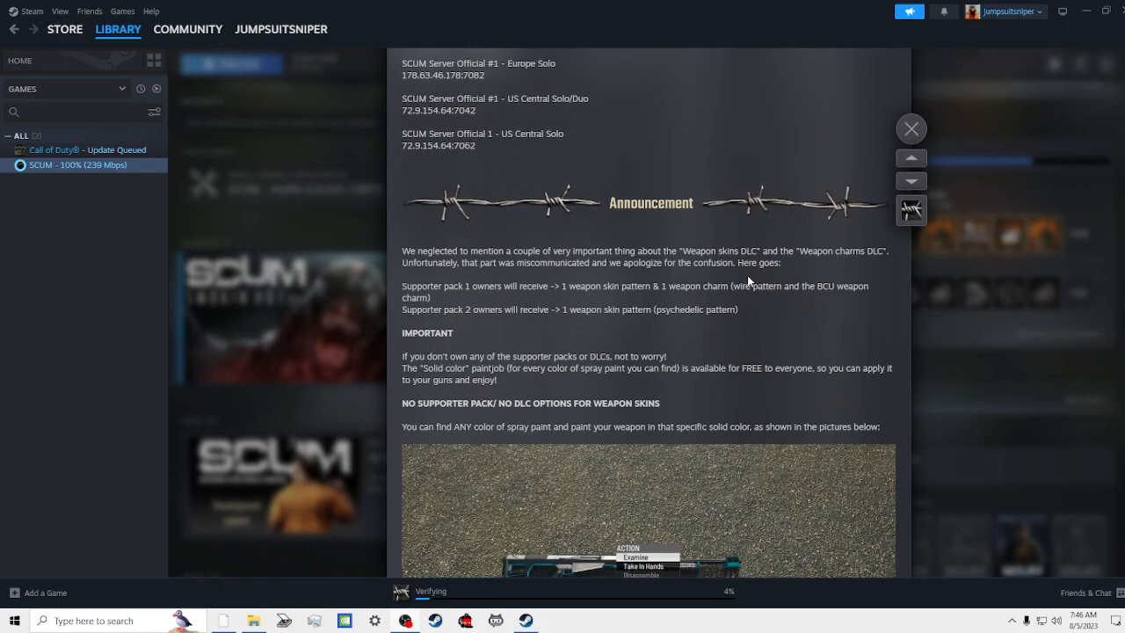
{"action": "scroll", "scroll_direction": "down", "scroll_amount": 3}
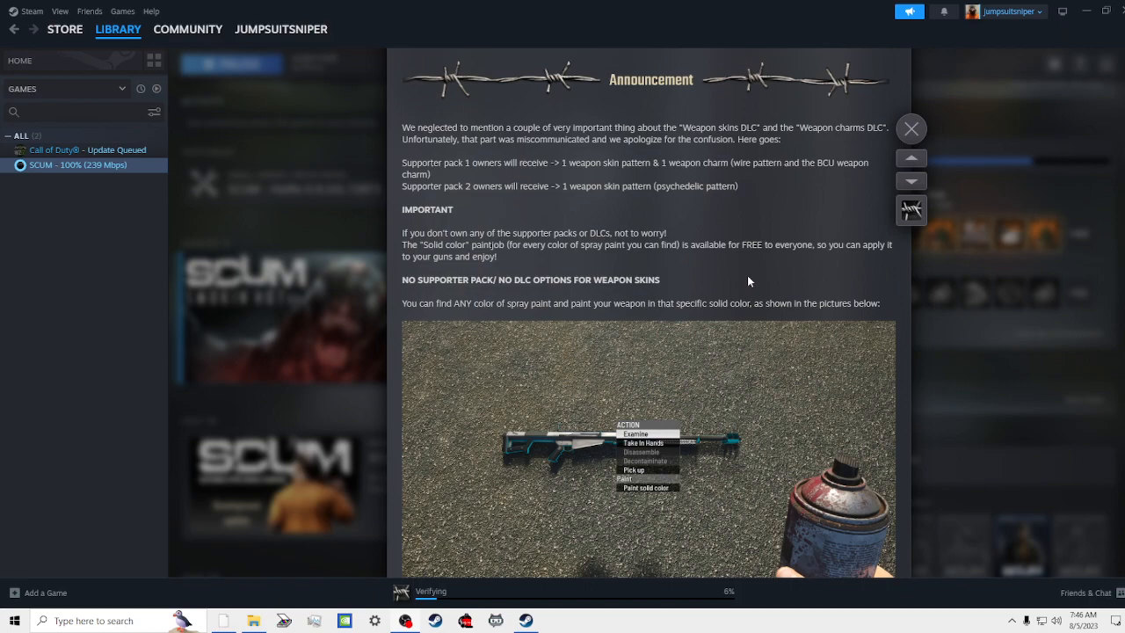
{"action": "scroll", "scroll_direction": "down", "scroll_amount": 3}
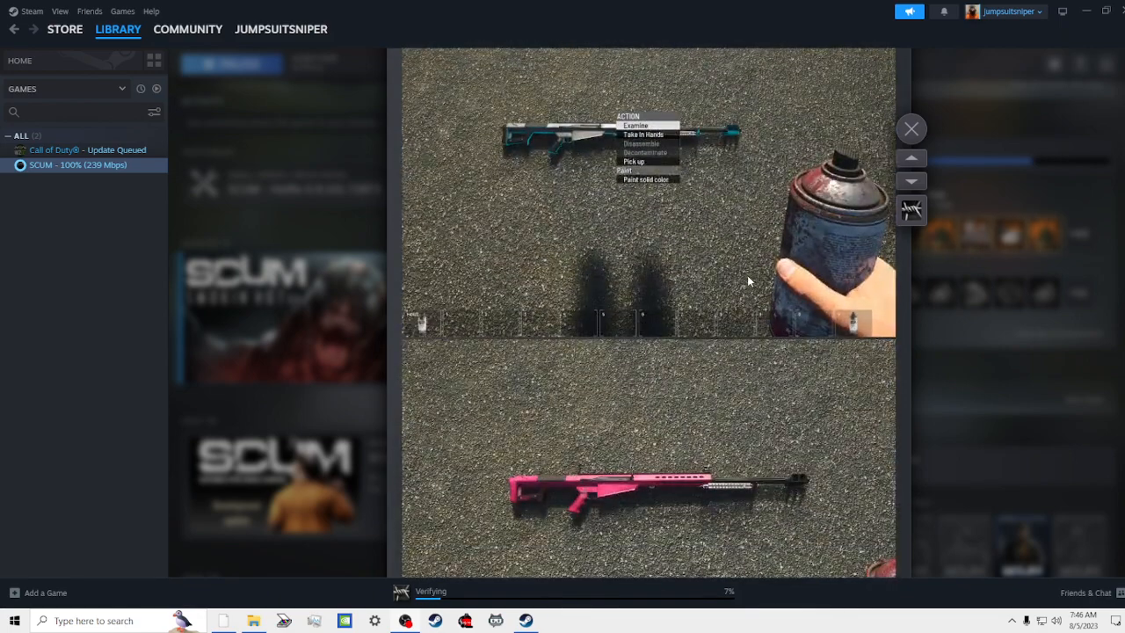
{"action": "scroll", "scroll_direction": "down", "scroll_amount": 3}
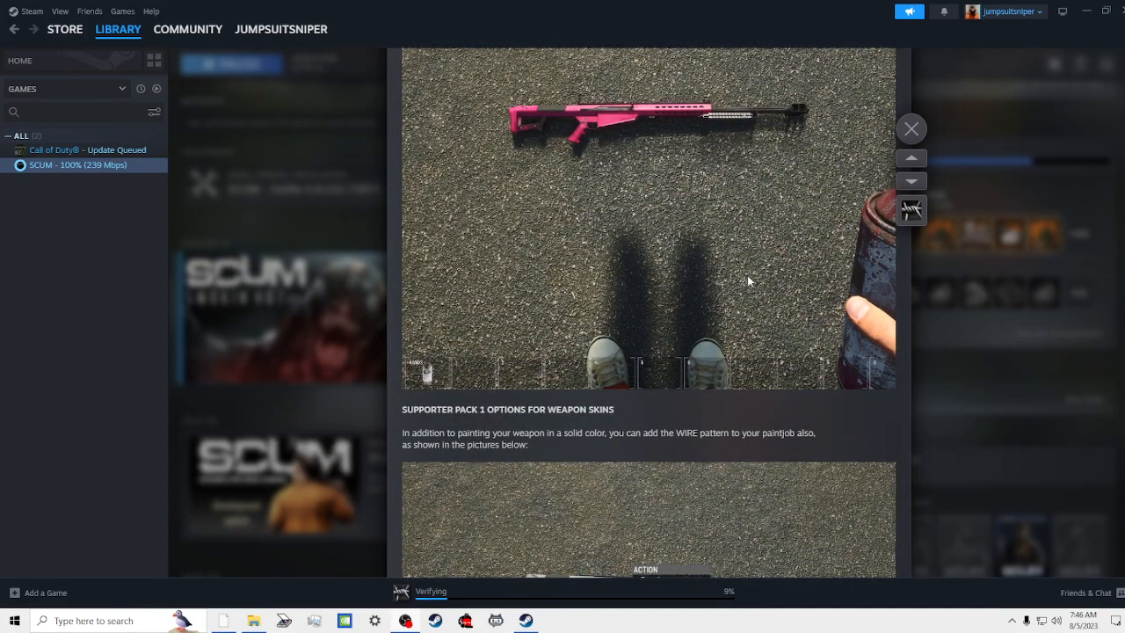
{"action": "scroll", "scroll_direction": "down", "scroll_amount": 3}
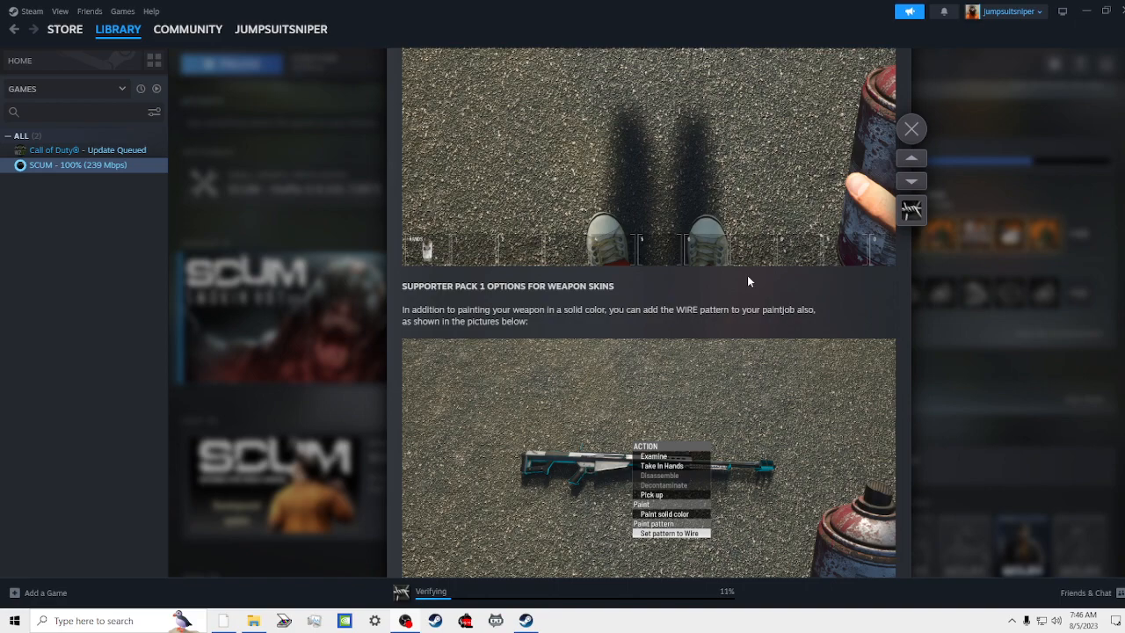
{"action": "scroll", "scroll_direction": "down", "scroll_amount": 3}
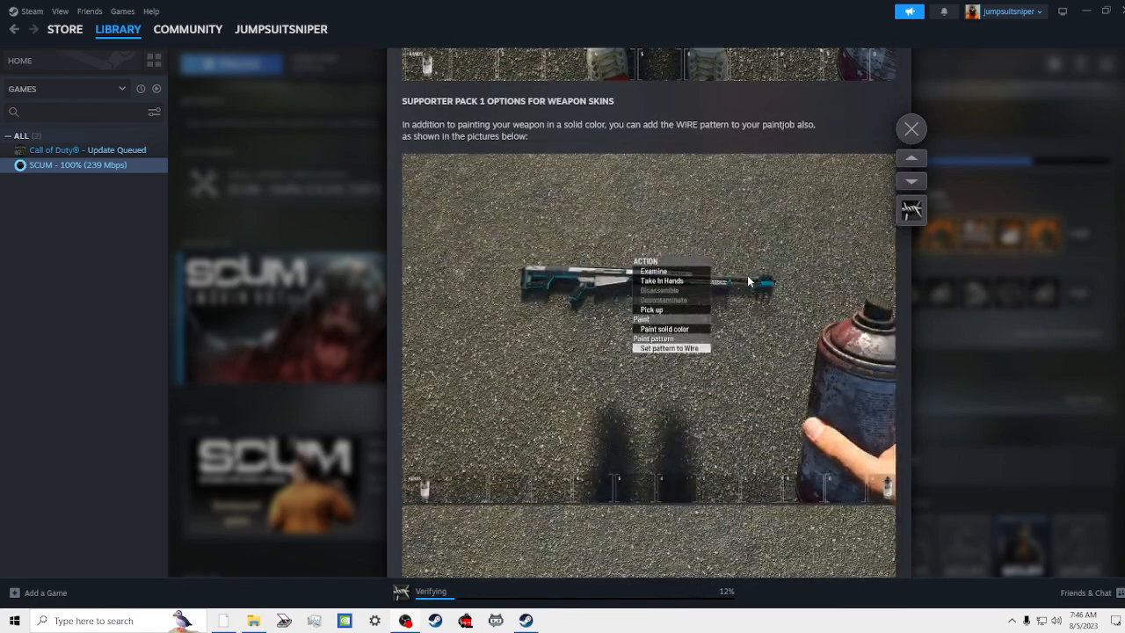
{"action": "scroll", "scroll_direction": "down", "scroll_amount": 3}
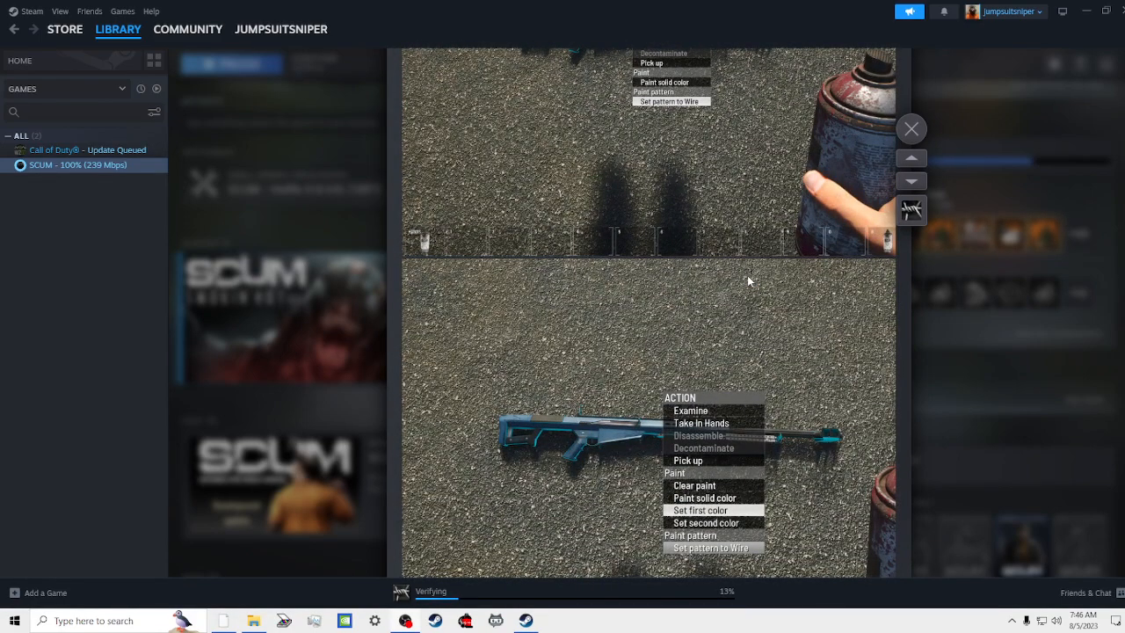
{"action": "scroll", "scroll_direction": "down", "scroll_amount": 3}
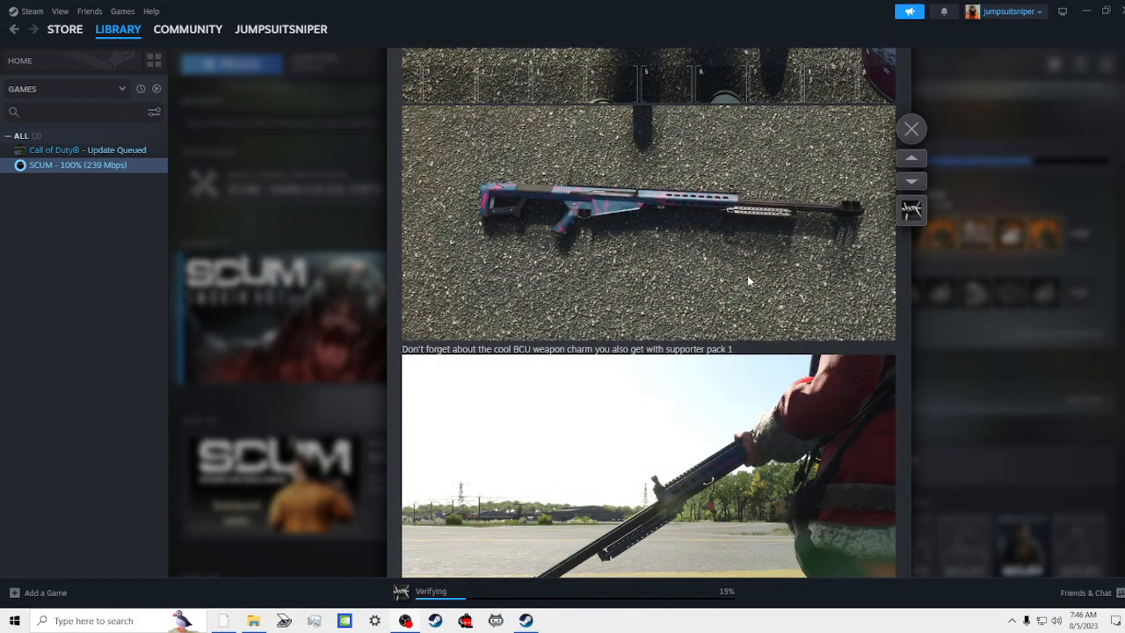
{"action": "scroll", "scroll_direction": "down", "scroll_amount": 3}
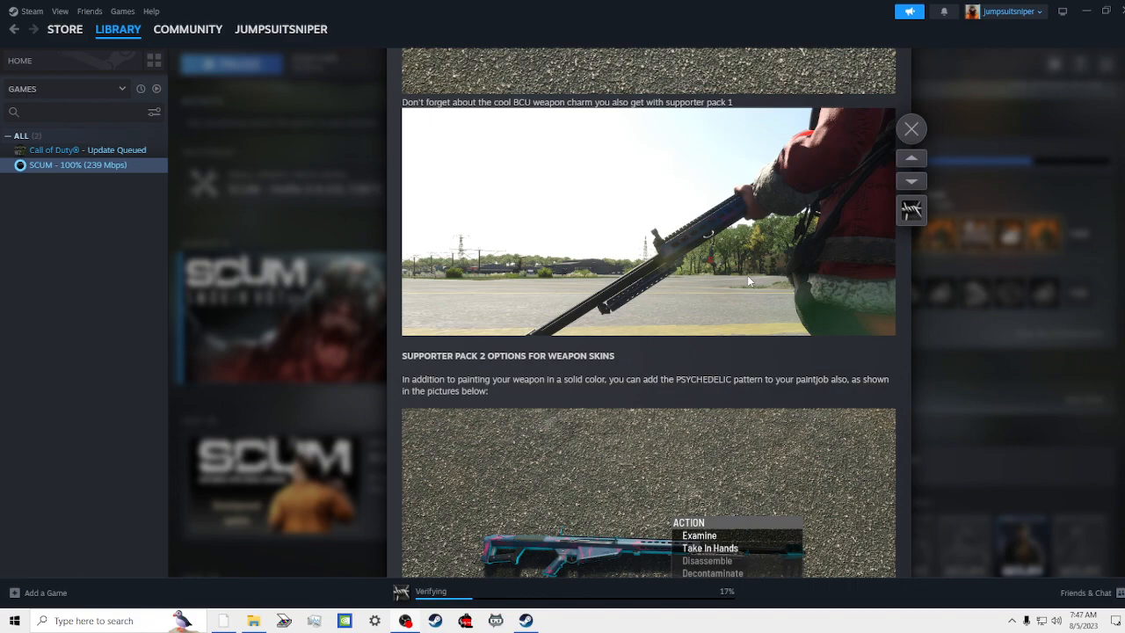
{"action": "scroll", "scroll_direction": "down", "scroll_amount": 3}
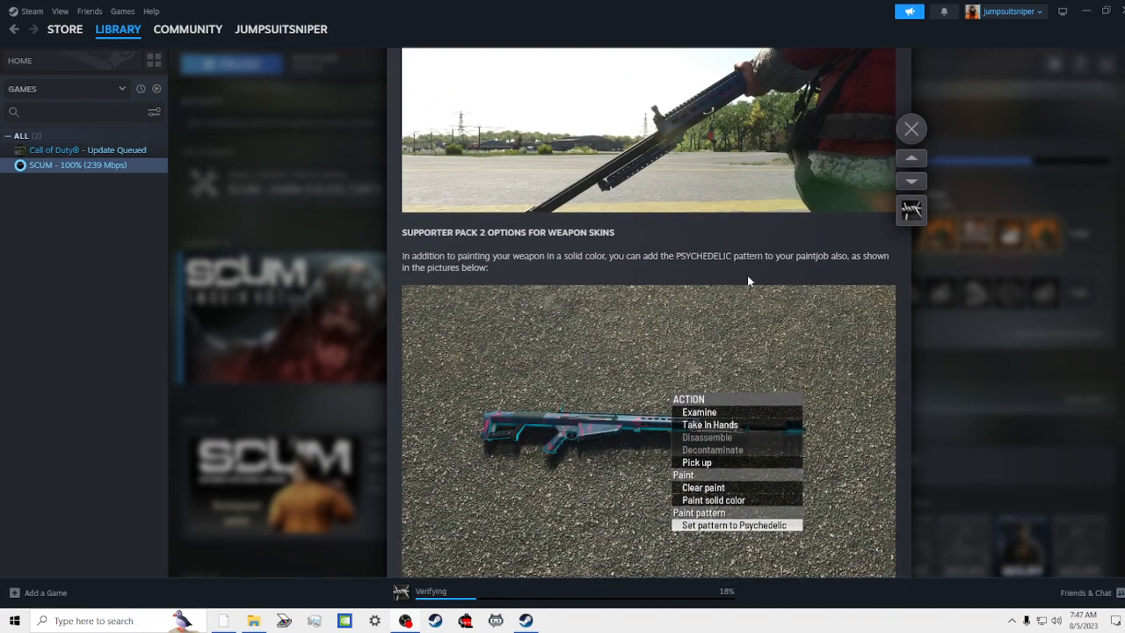
{"action": "scroll", "scroll_direction": "down", "scroll_amount": 3}
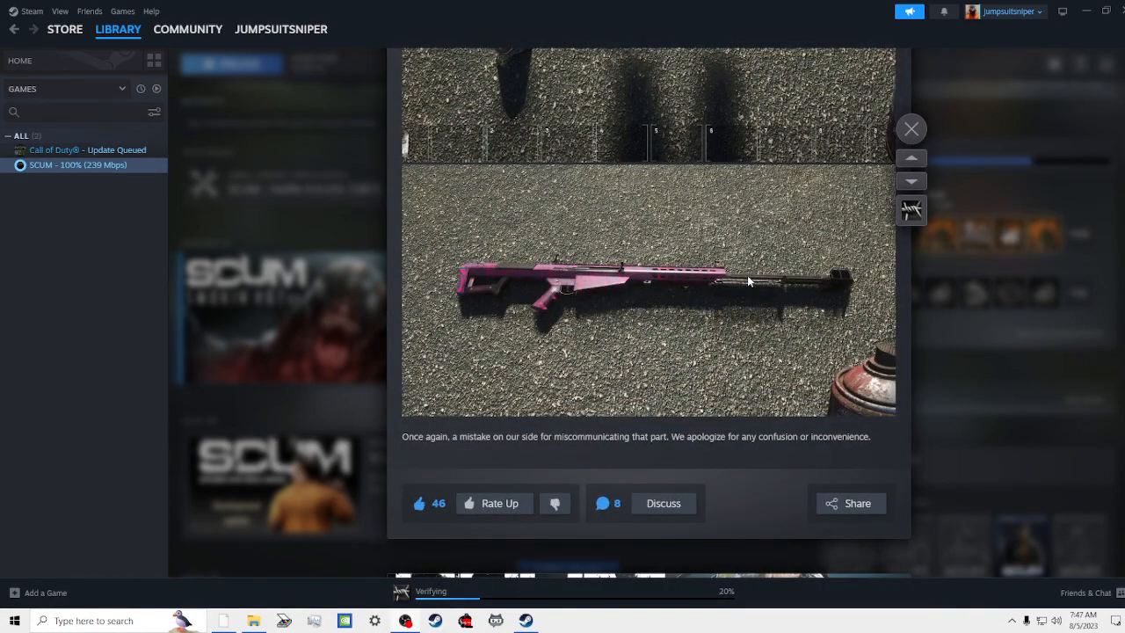
{"action": "scroll", "scroll_direction": "down", "scroll_amount": 3}
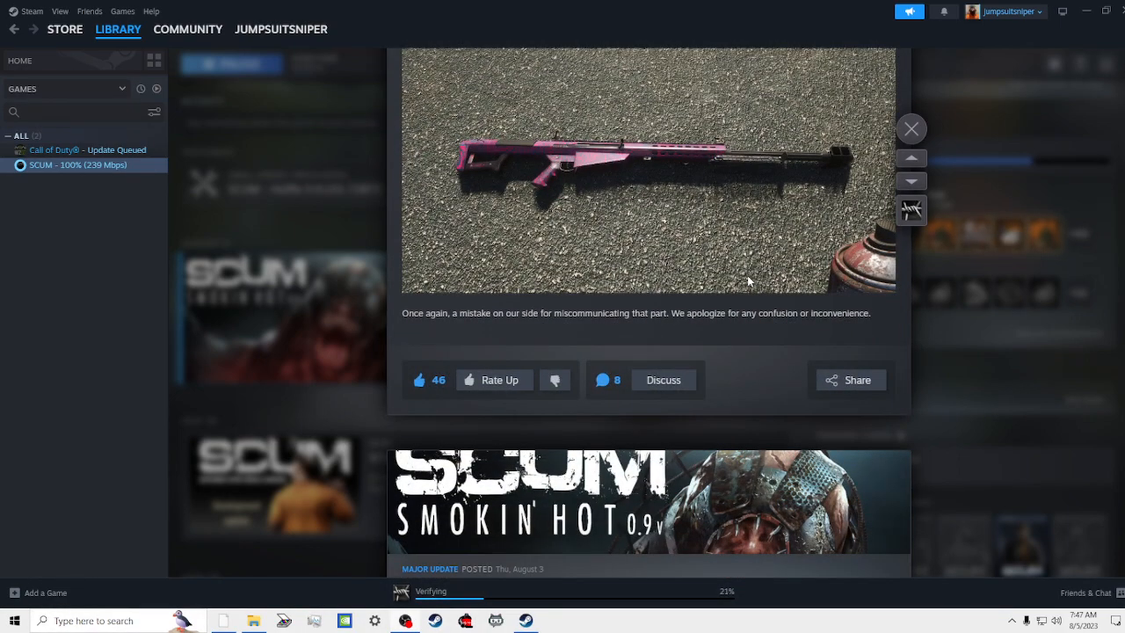
{"action": "scroll", "scroll_direction": "down", "scroll_amount": 3}
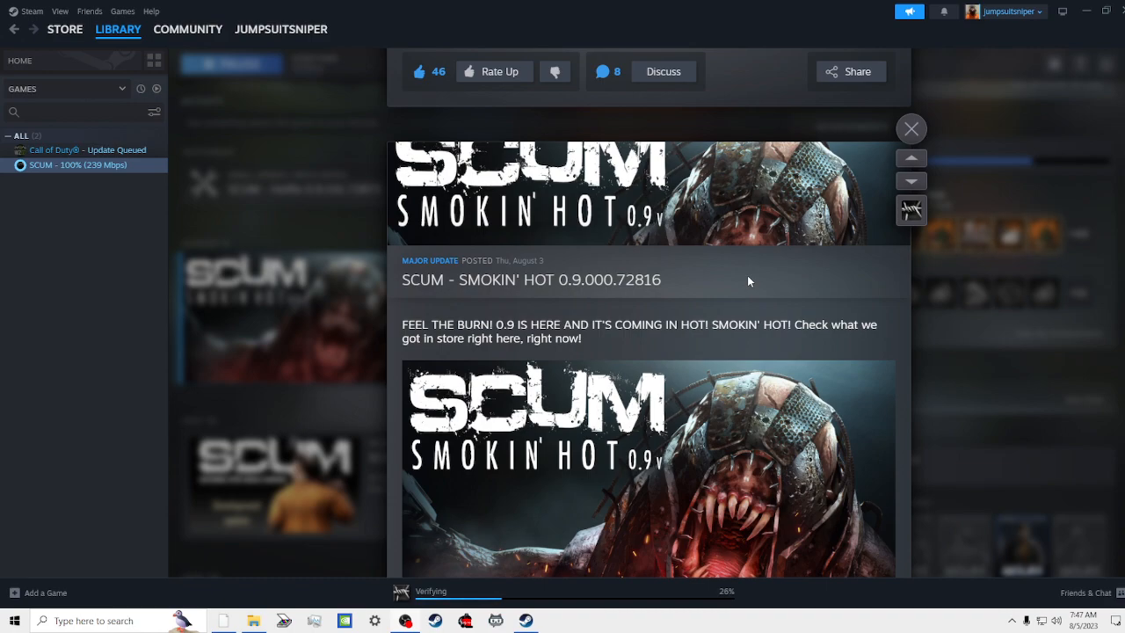
{"action": "scroll", "scroll_direction": "down", "scroll_amount": 3}
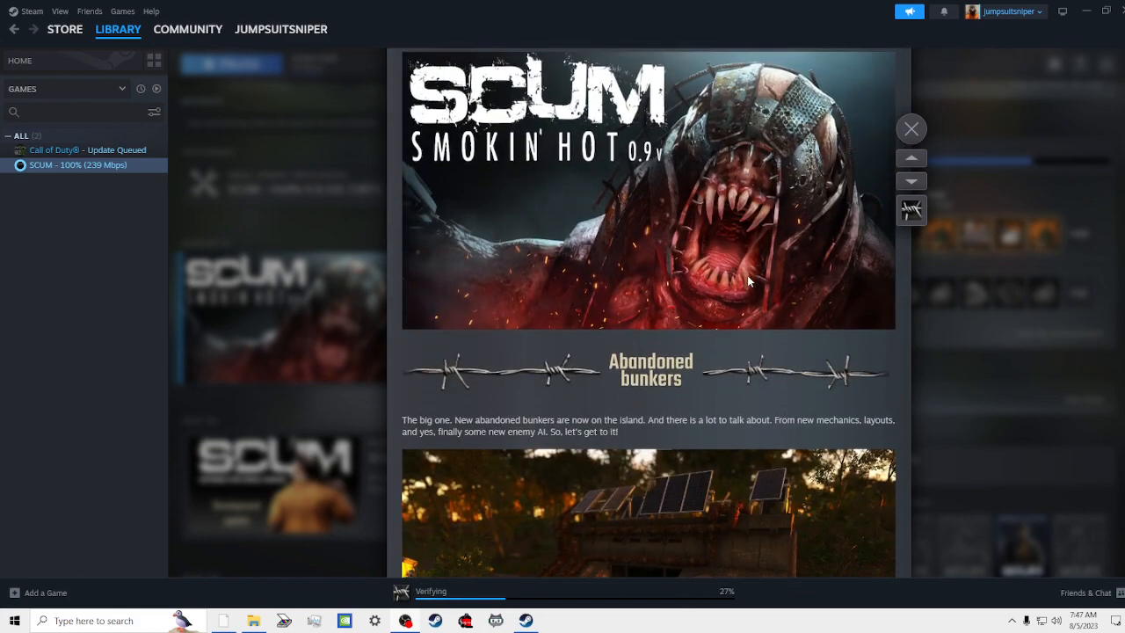
{"action": "scroll", "scroll_direction": "down", "scroll_amount": 3}
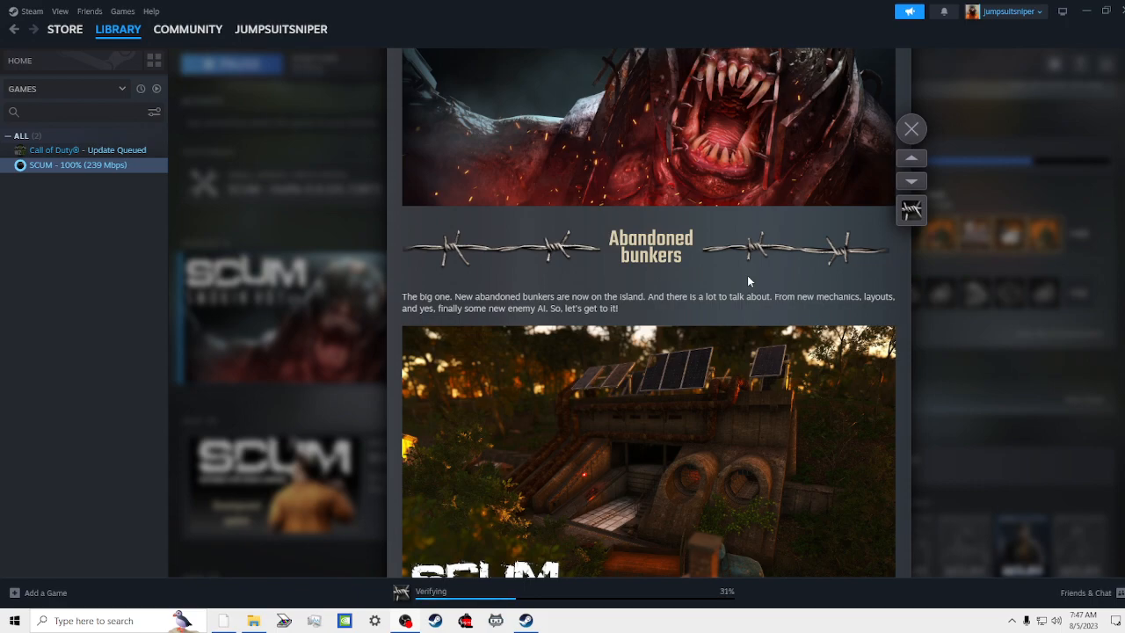
{"action": "scroll", "scroll_direction": "down", "scroll_amount": 3}
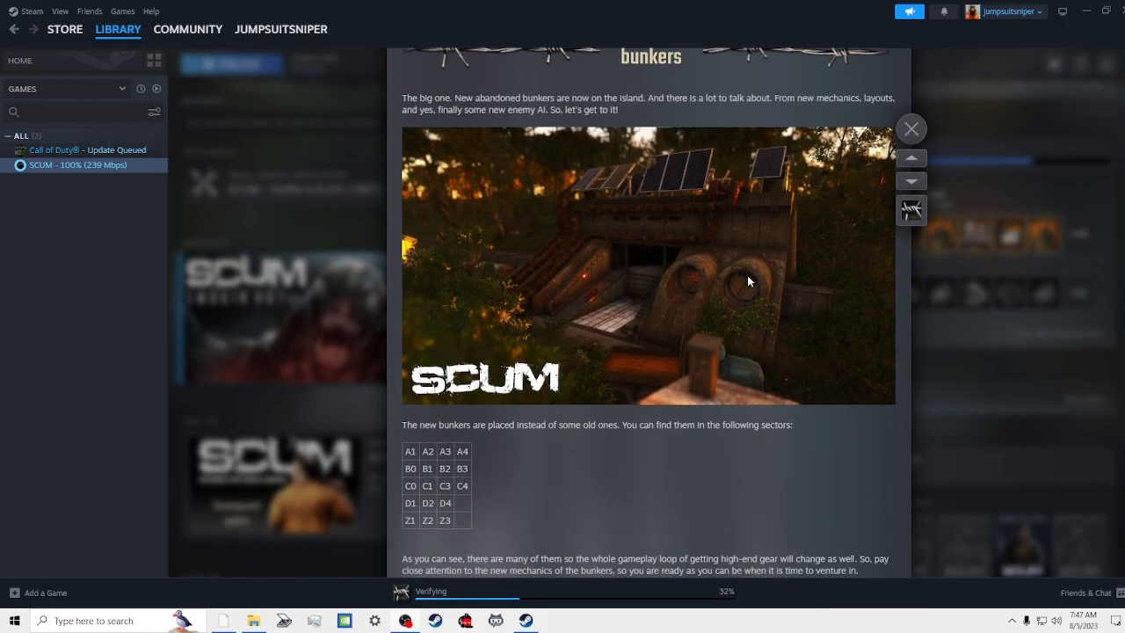
{"action": "scroll", "scroll_direction": "down", "scroll_amount": 3}
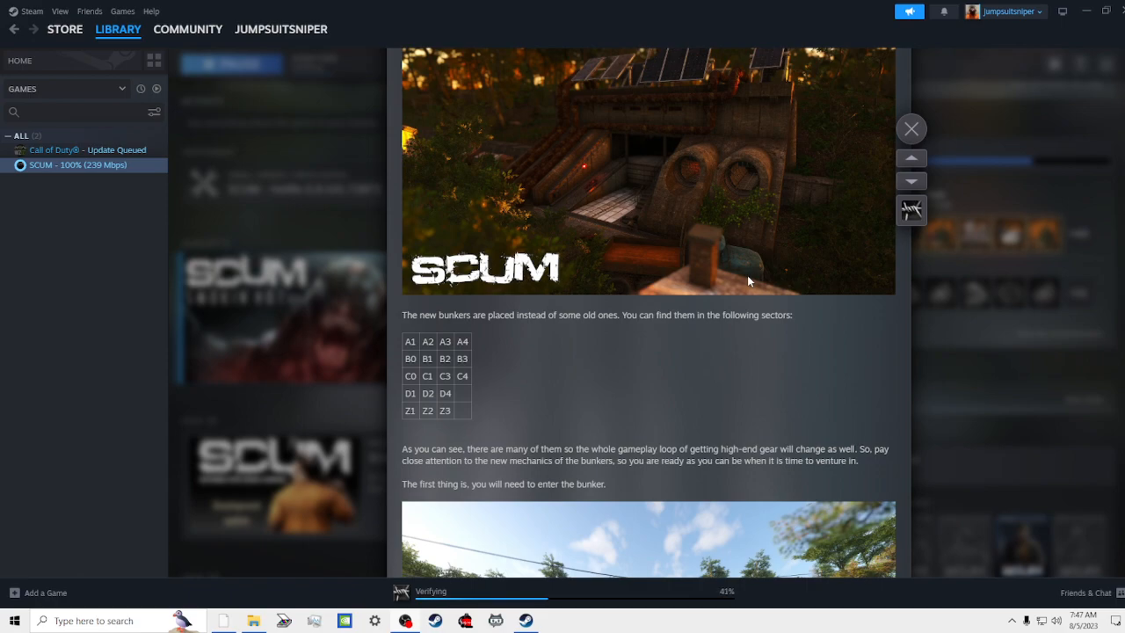
{"action": "scroll", "scroll_direction": "down", "scroll_amount": 3}
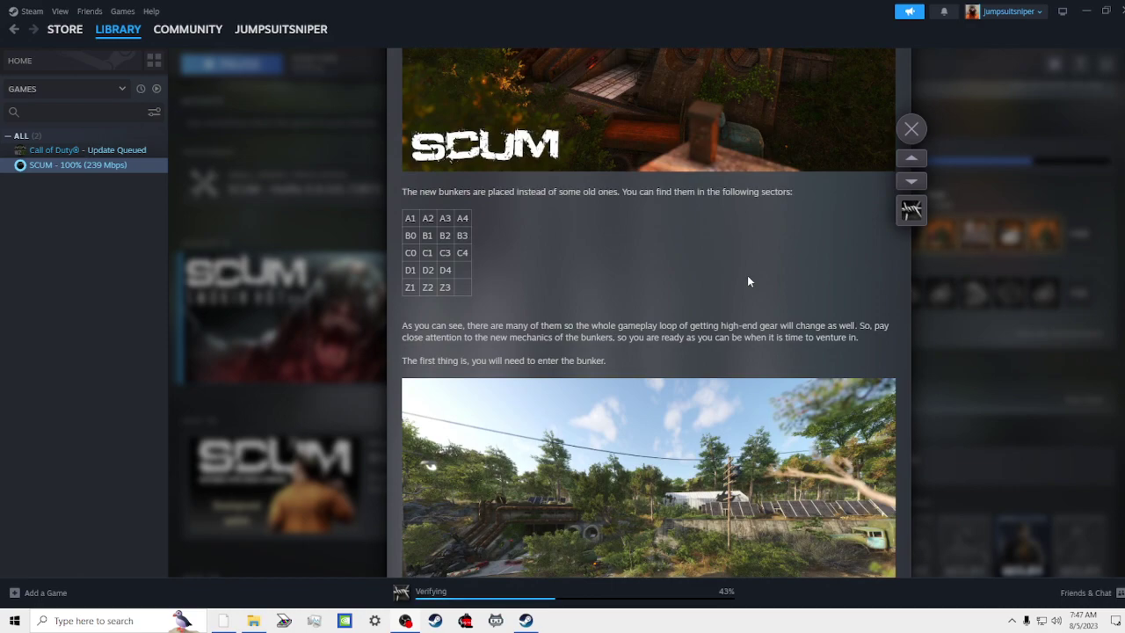
{"action": "scroll", "scroll_direction": "down", "scroll_amount": 3}
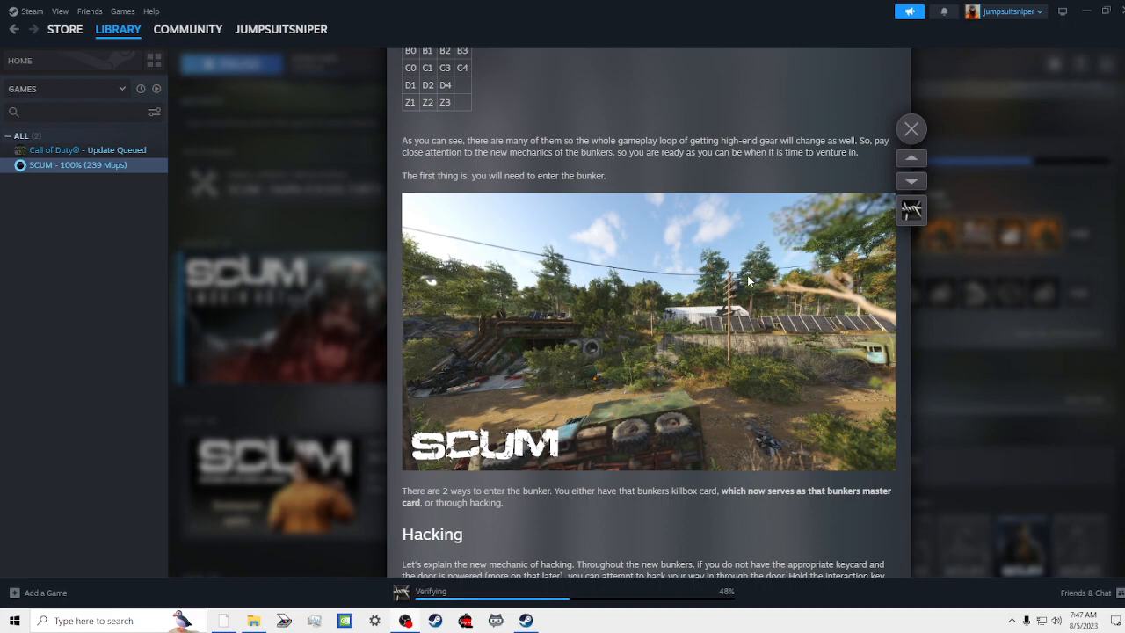
{"action": "scroll", "scroll_direction": "down", "scroll_amount": 3}
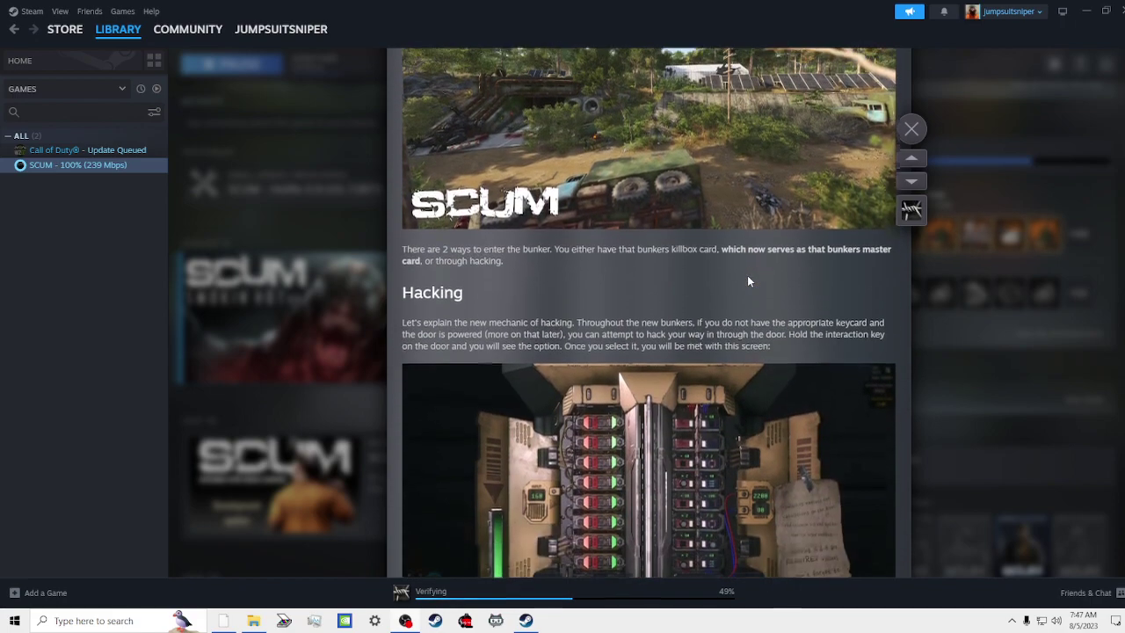